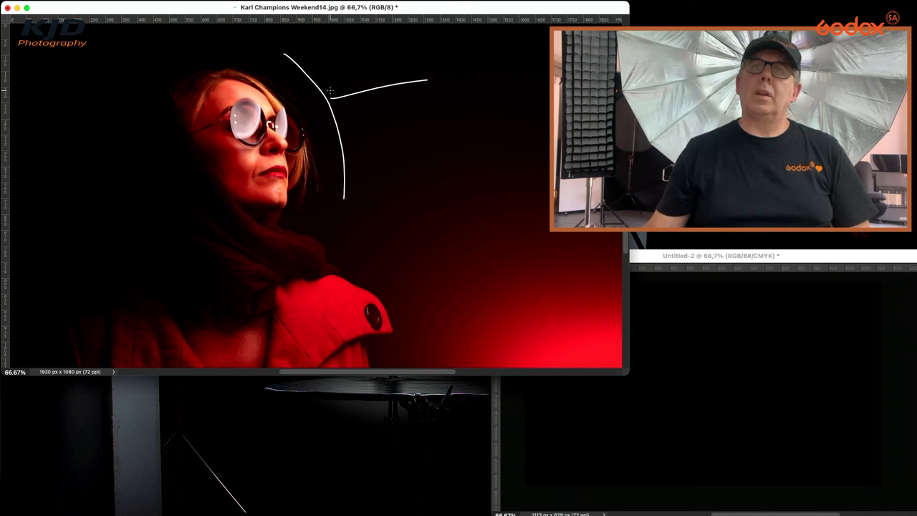
- Paint white arrowhead strokes so the curved arrow points at the woman's face
left_click_drag(330, 89, 384, 117)
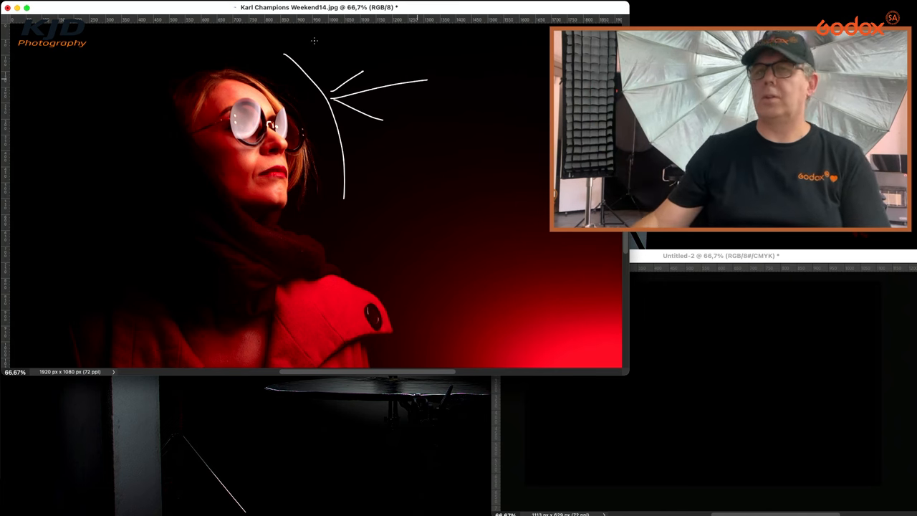
mouse_move(232, 122)
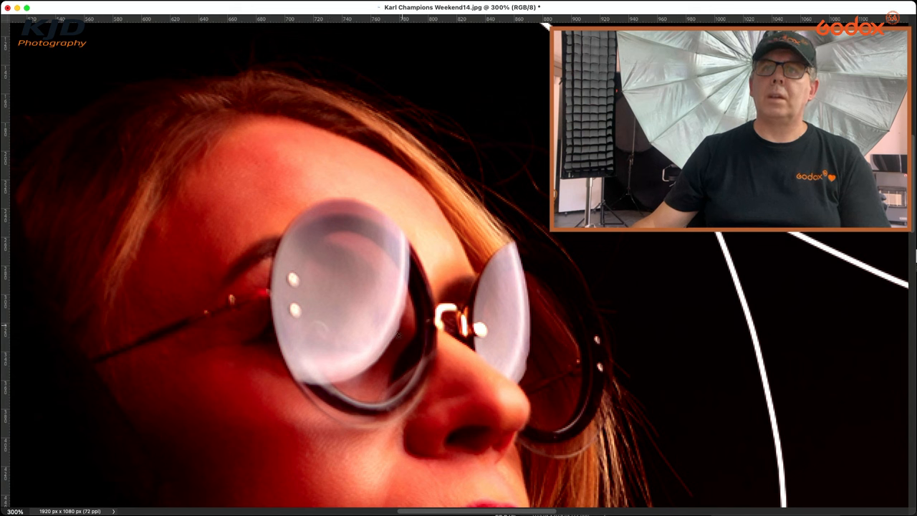
mouse_move(301, 199)
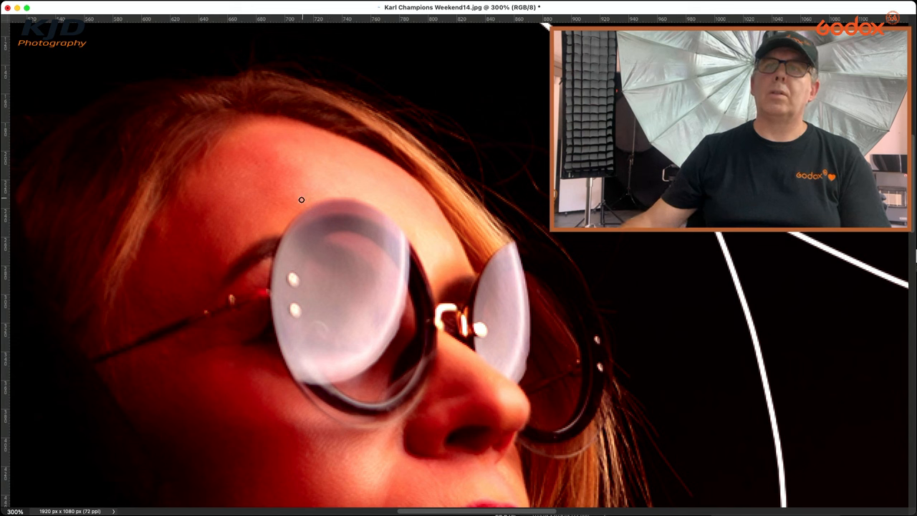
left_click_drag(301, 200, 304, 387)
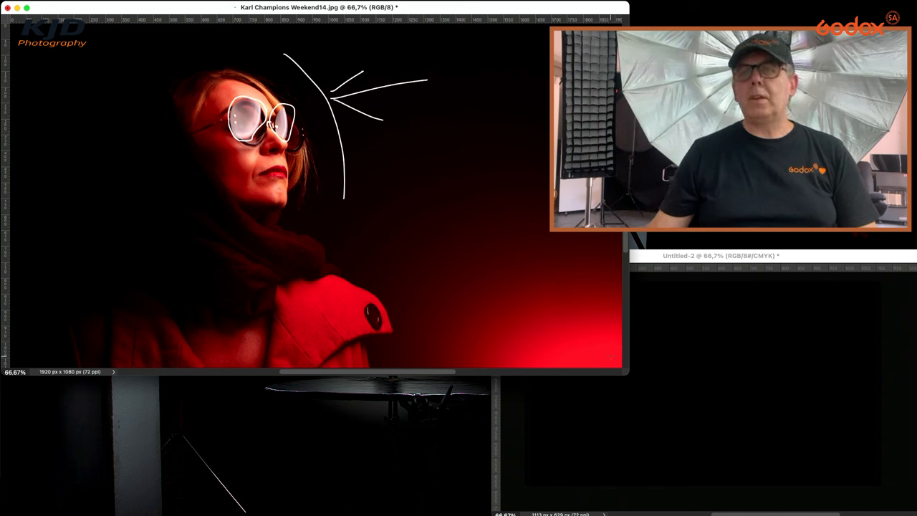
- Paint a long white arrow from the bottom-right corner up toward her red coat
left_click_drag(387, 245, 609, 355)
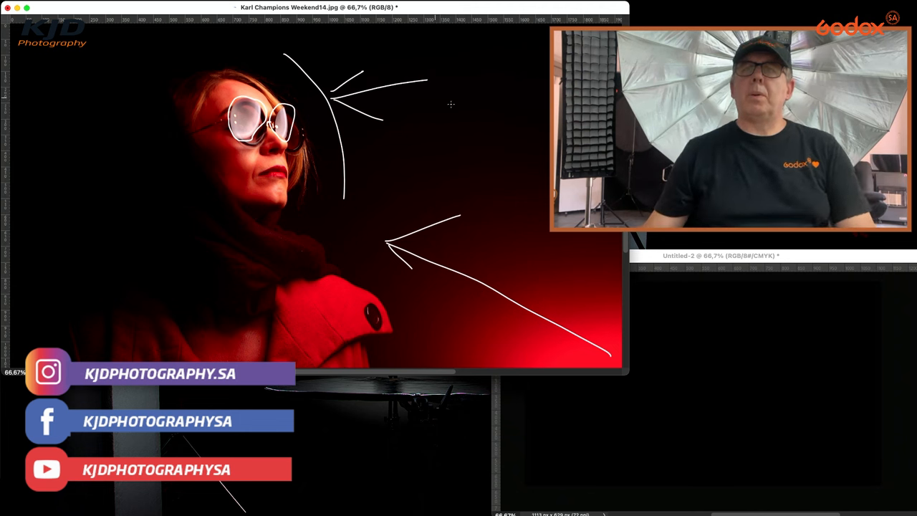
- In Untitled-2, brush a head circle with an arrow, two light box shapes, and a short bottom stroke
left_click(716, 255)
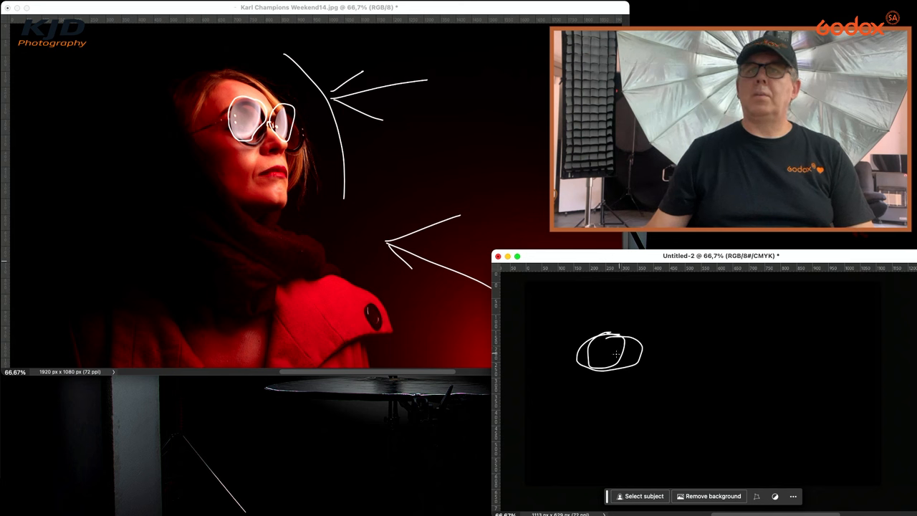
left_click_drag(642, 352, 688, 355)
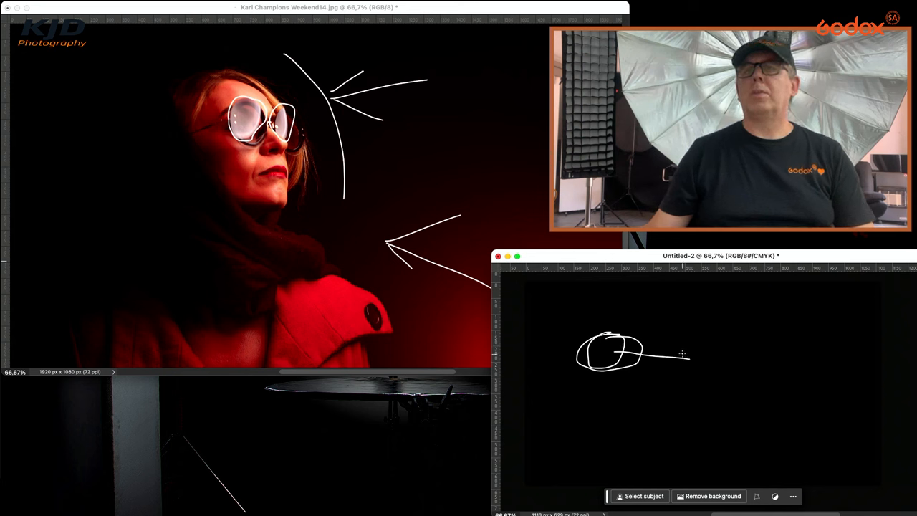
left_click_drag(674, 353, 699, 361)
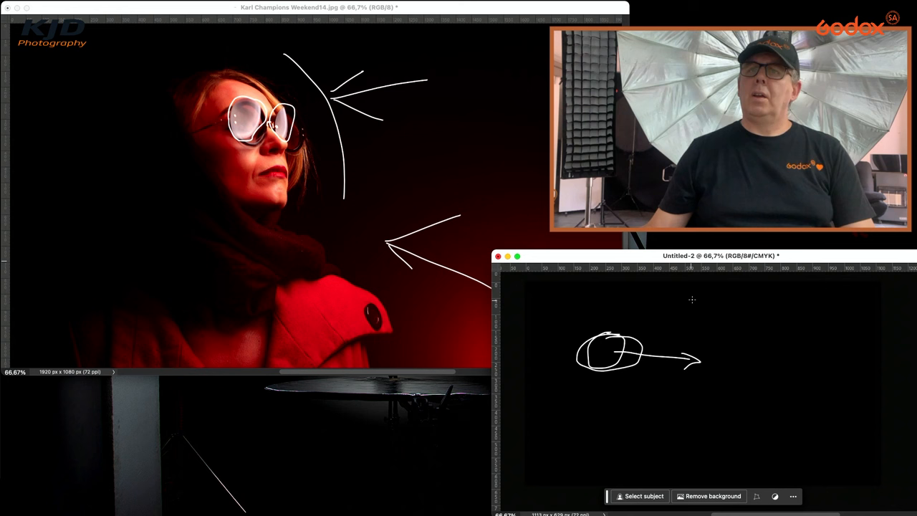
left_click_drag(681, 301, 705, 322)
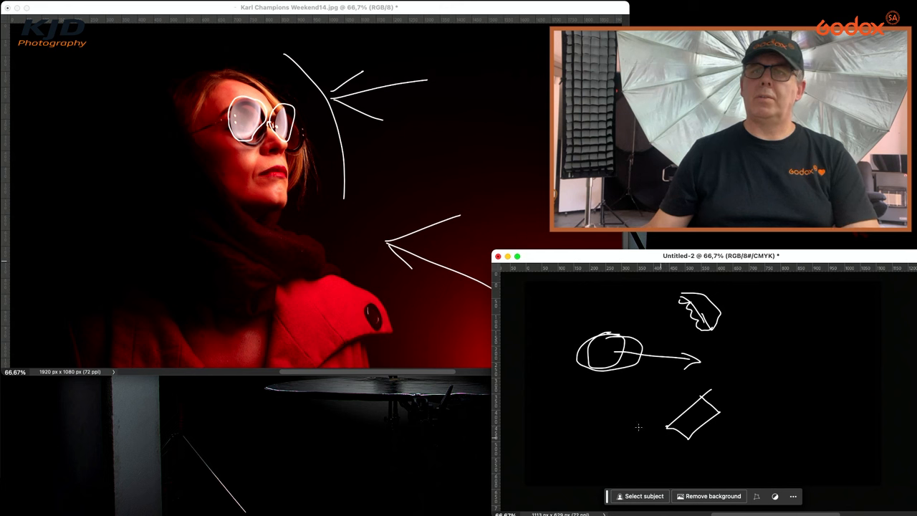
left_click_drag(613, 458, 659, 470)
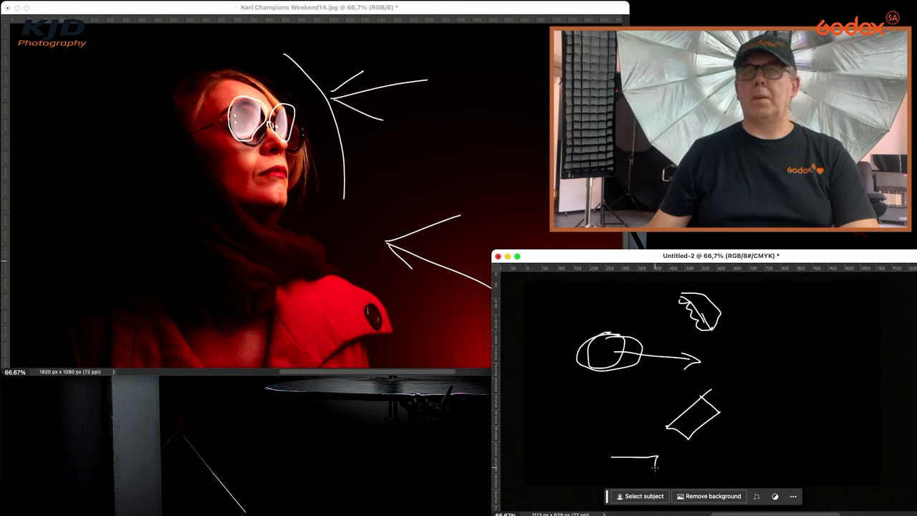